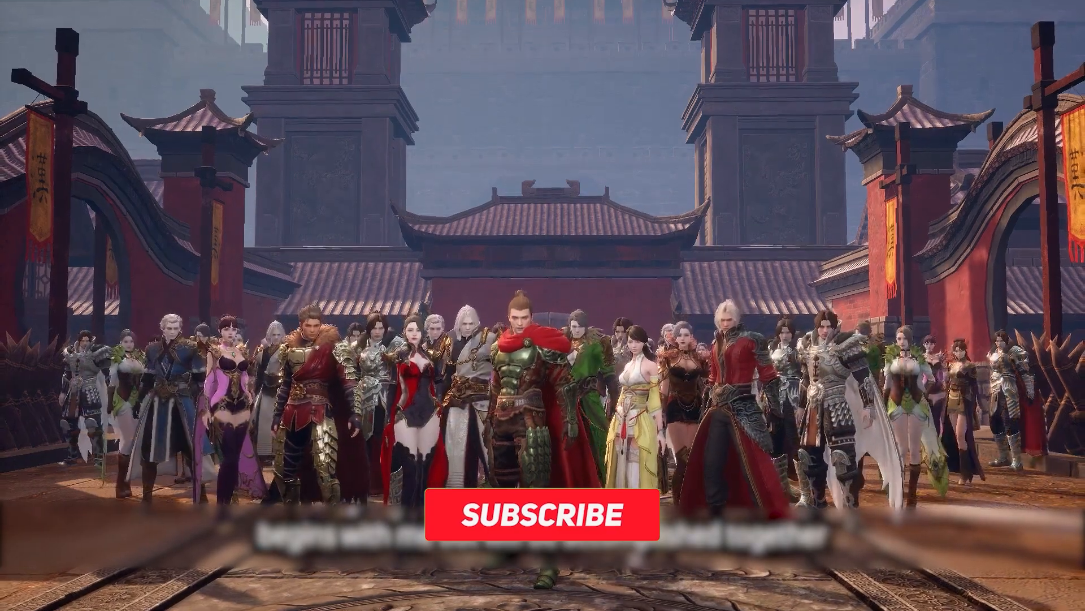
Step: Open File Explorer and browse into Program Files > Steam > steamapps
left_click(541, 515)
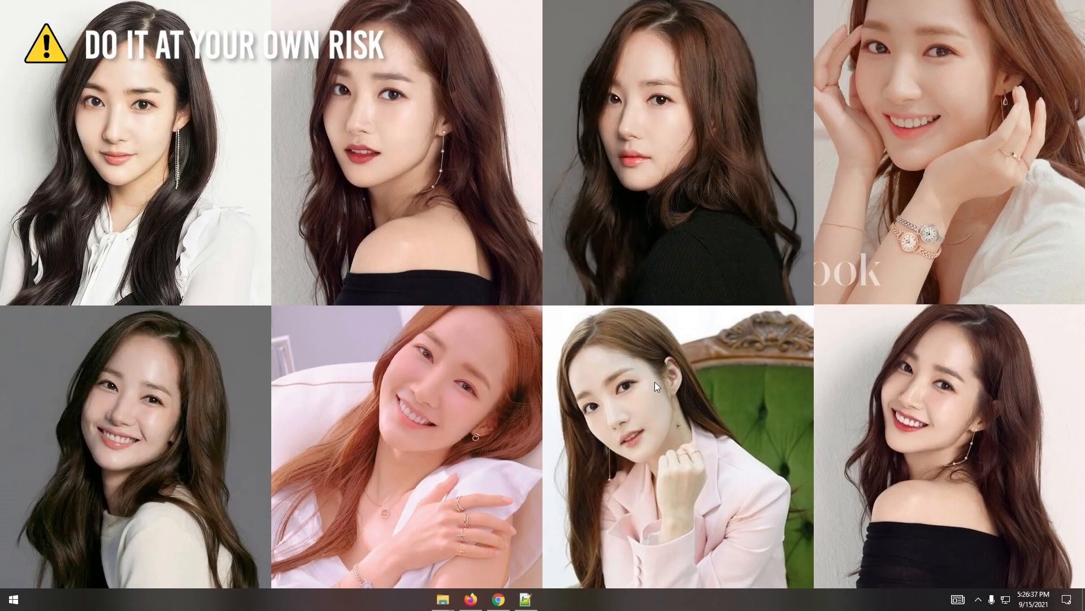
left_click(442, 598)
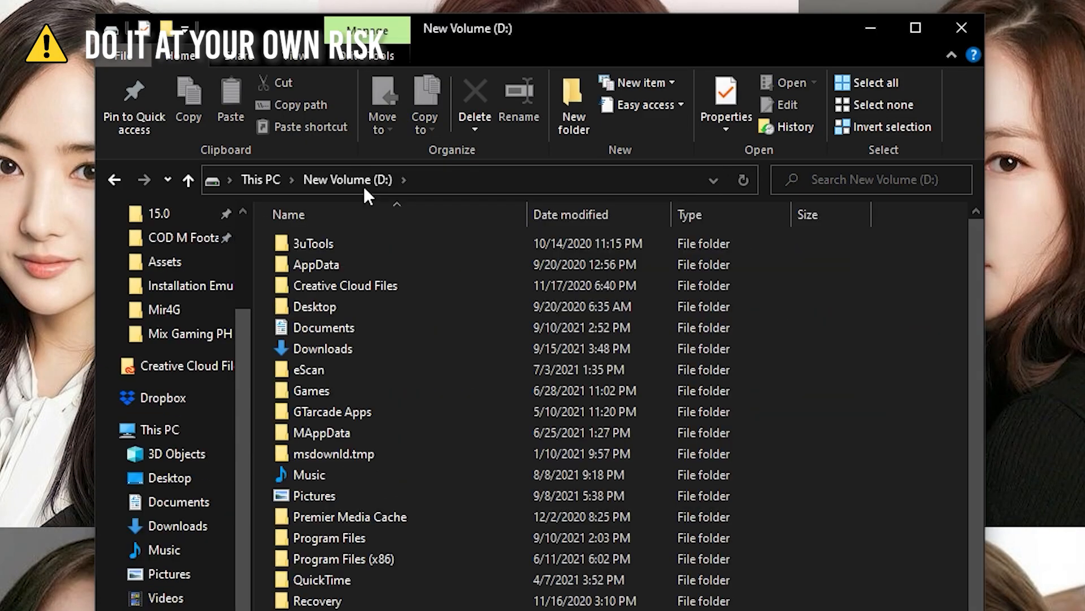
double_click(330, 537)
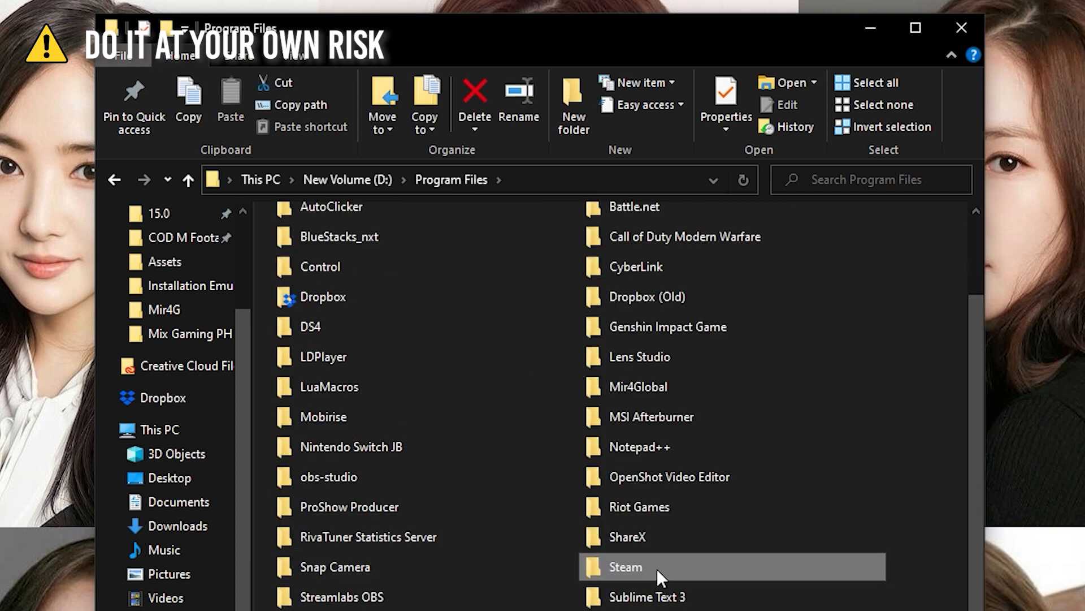
double_click(624, 567)
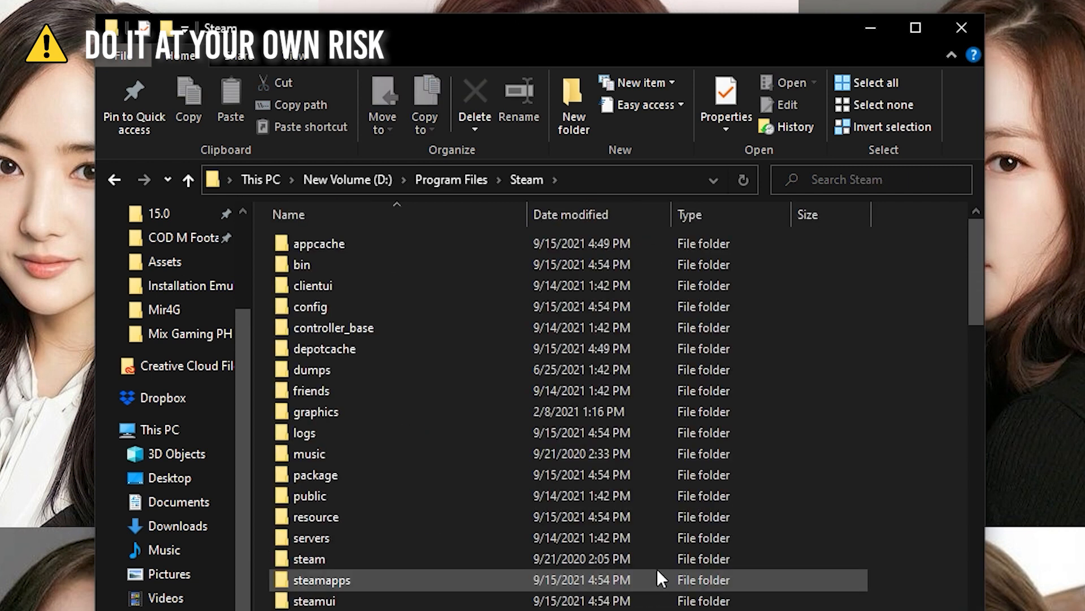
double_click(321, 579)
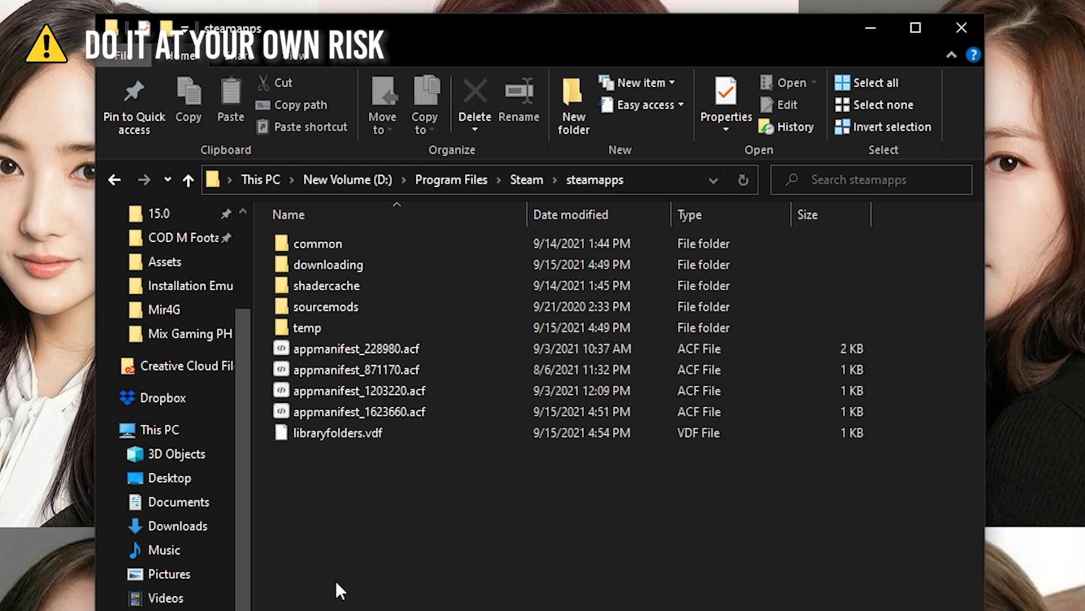
mouse_move(373, 255)
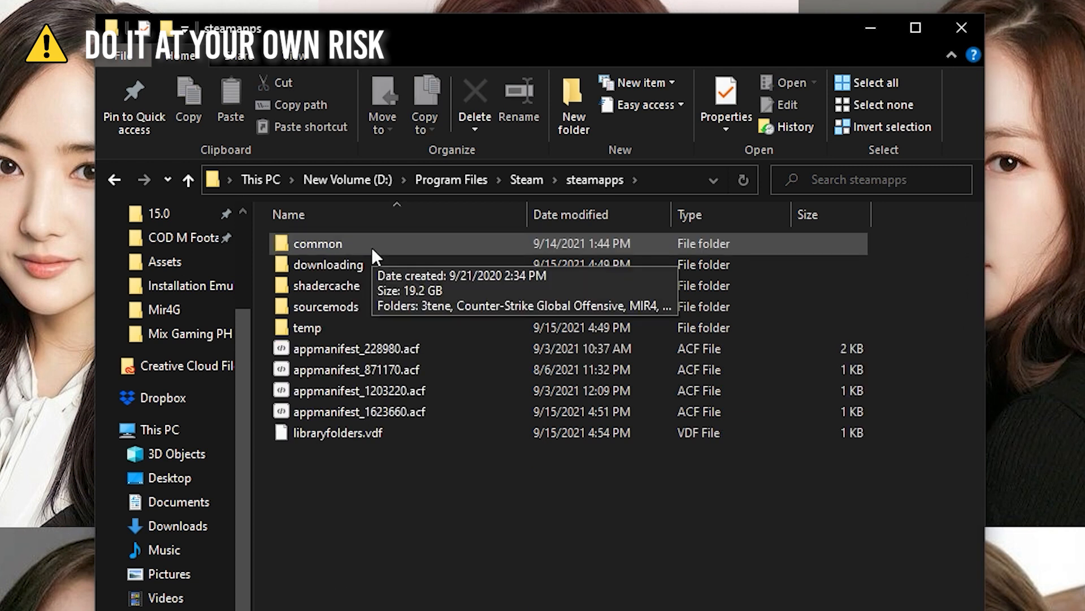
Step: Continue through common > MIR4 > MirMobile > Binaries > Win64 to reach Mir4.exe
double_click(316, 243)
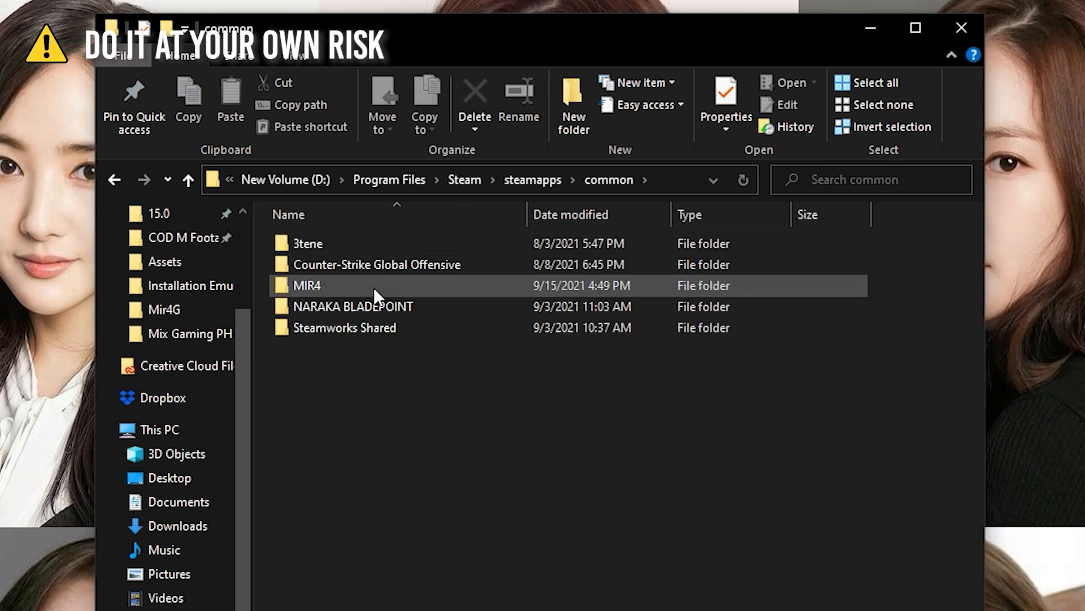
double_click(306, 285)
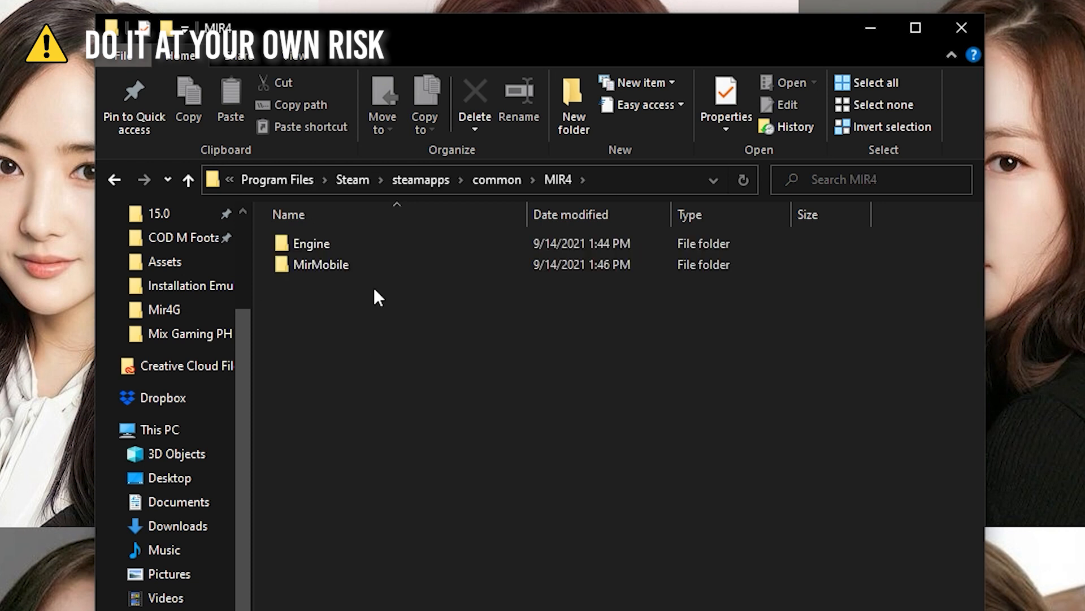
double_click(331, 265)
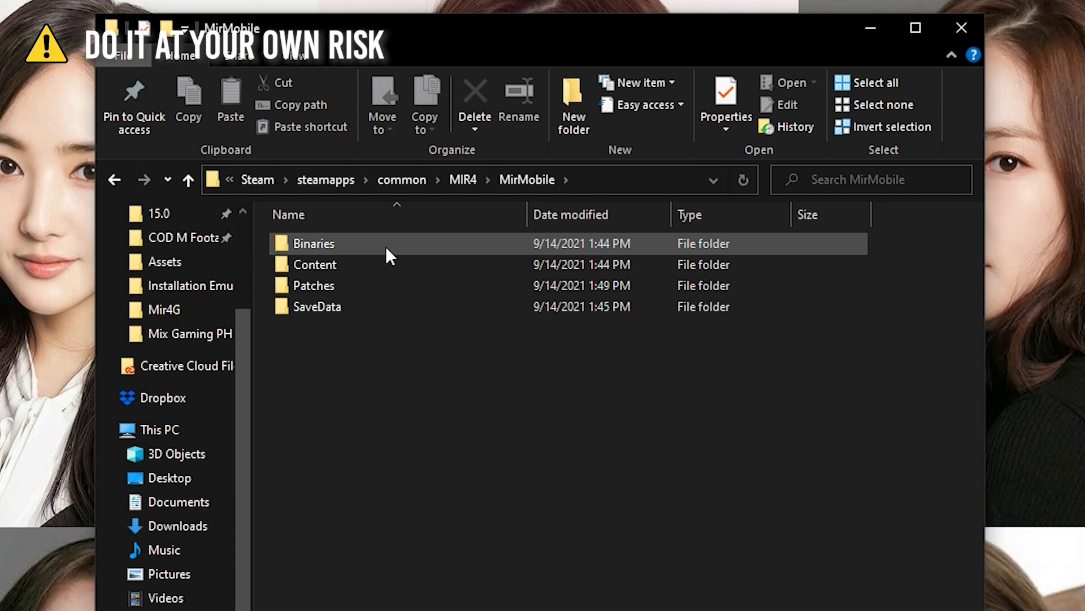
double_click(313, 244)
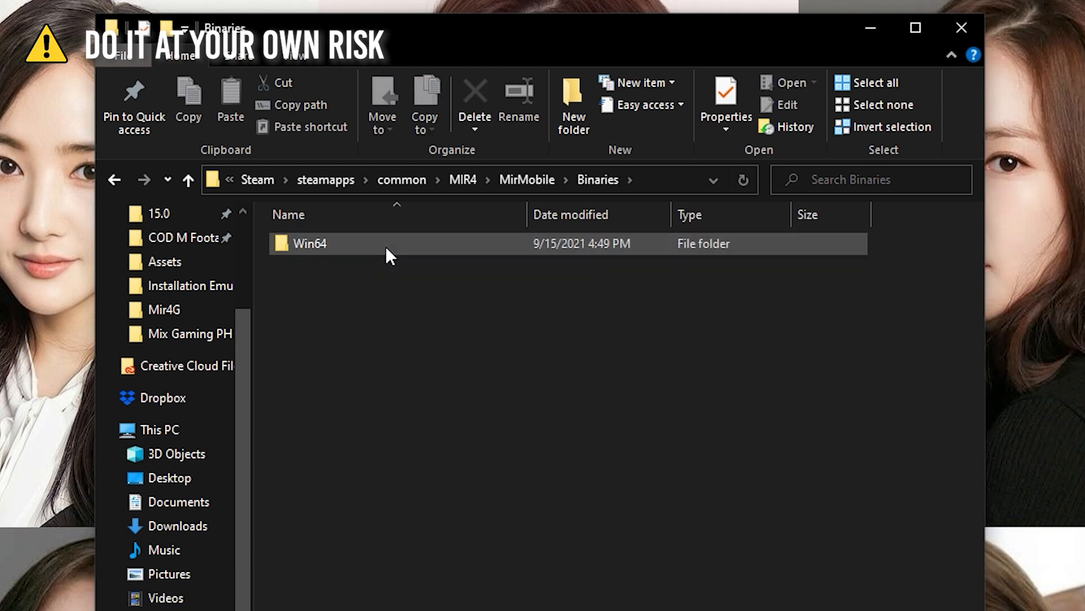
double_click(309, 244)
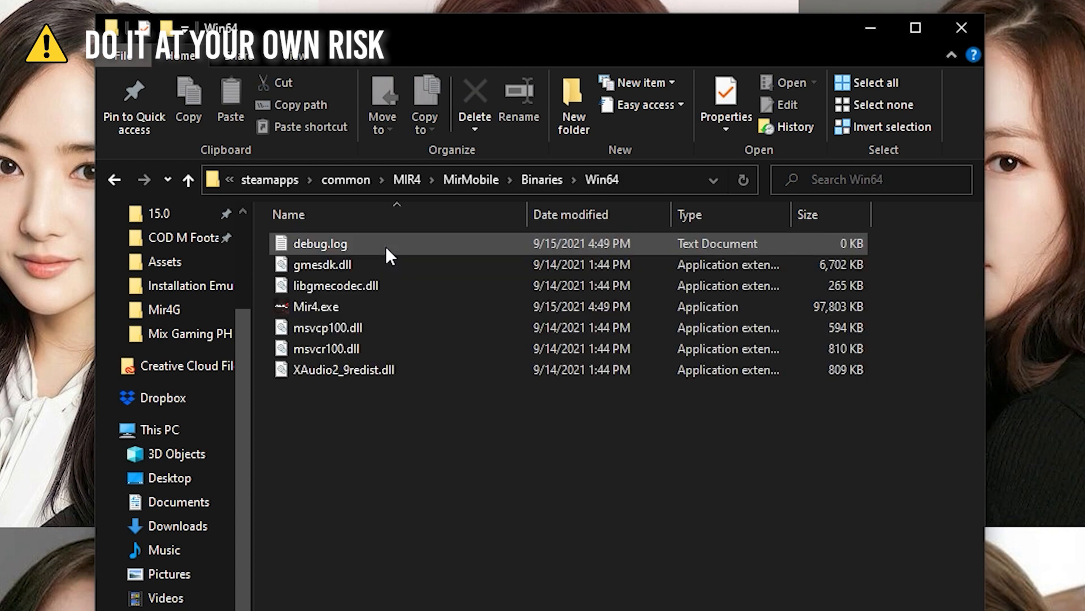
Step: Select and run Mir4.exe to start an additional MIR4 client window
left_click(316, 306)
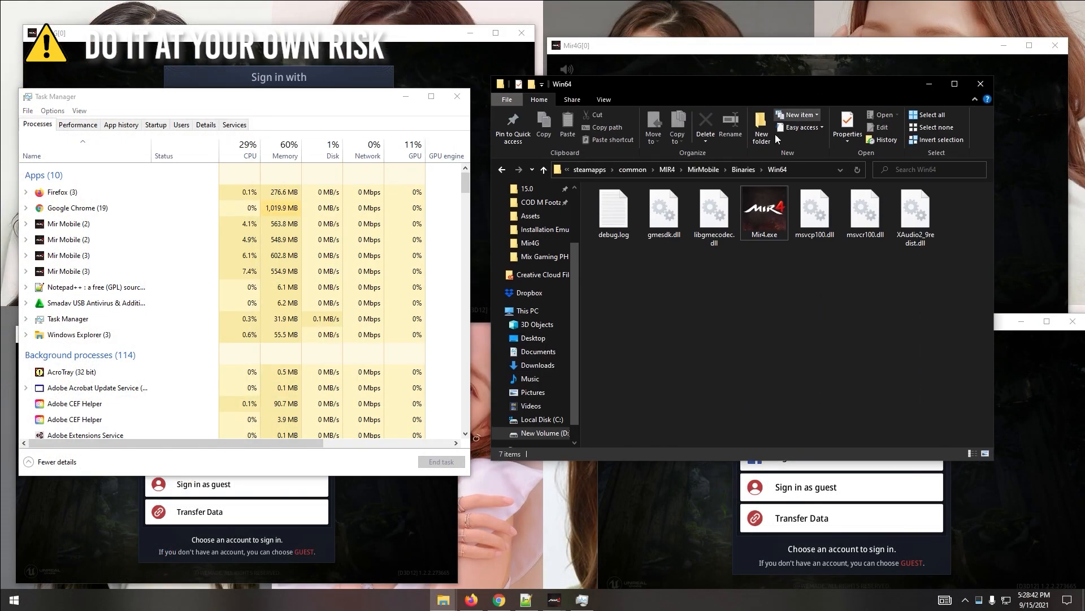
double_click(764, 212)
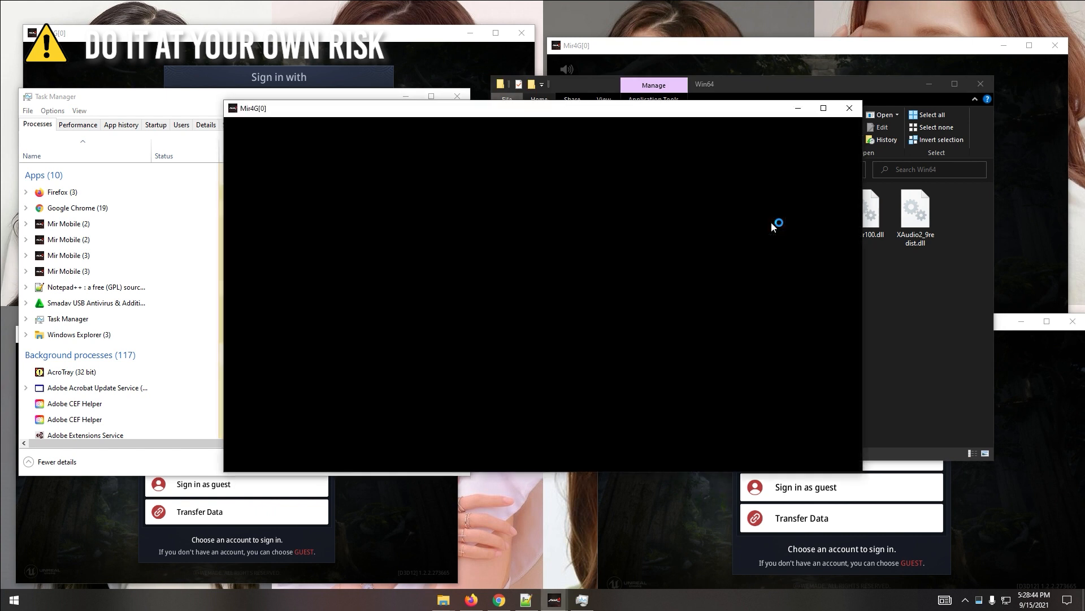